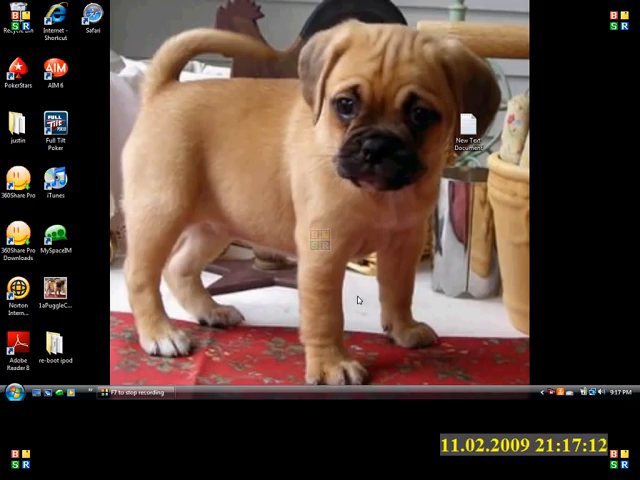
mouse_move(291, 404)
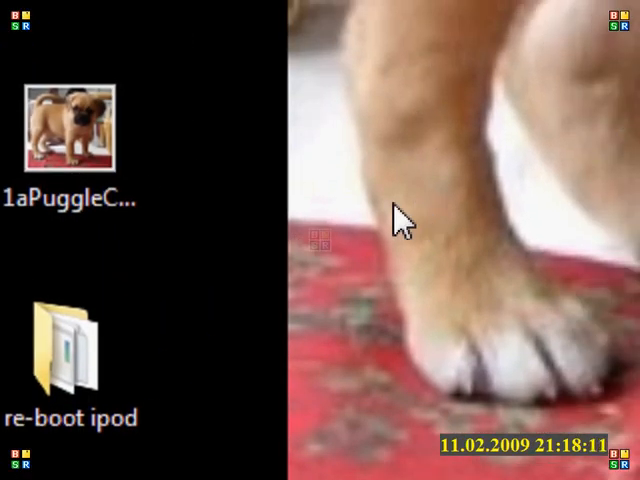
mouse_move(372, 250)
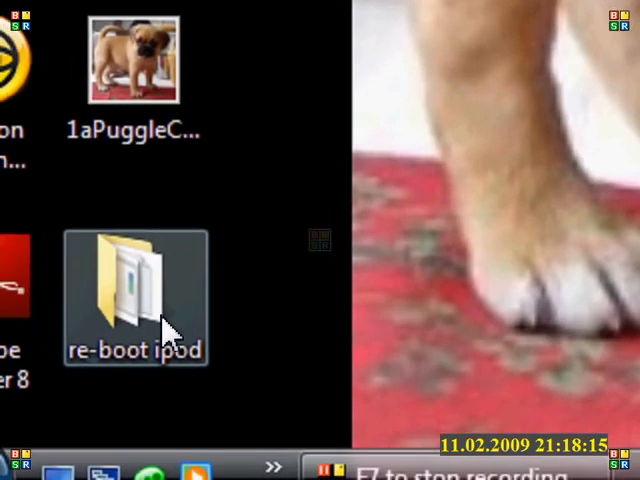
Step: Open the re-boot ipod folder and run 1ClickBoot, bringing up iTunes' recovery-mode notice
double_click(134, 295)
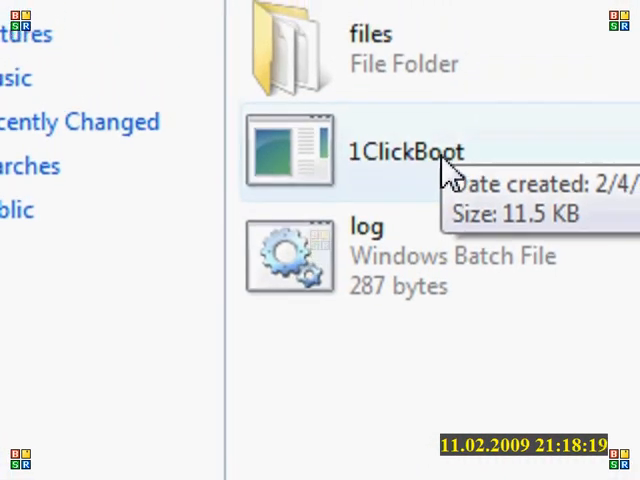
double_click(290, 152)
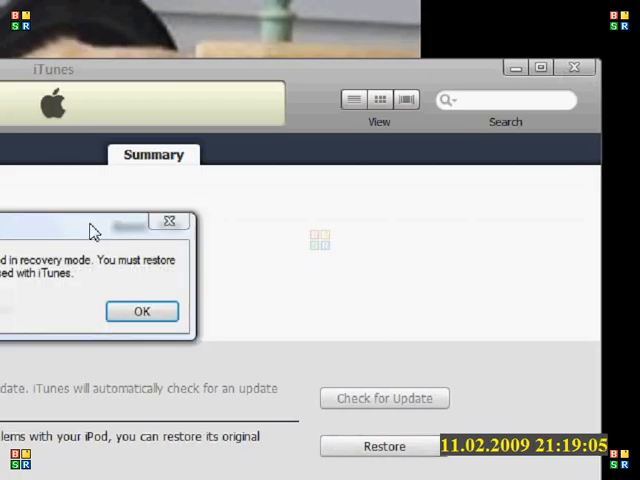
Step: Run 1ClickBoot again from the re-boot ipod folder, triggering a USB Device Not Recognized warning
click(142, 311)
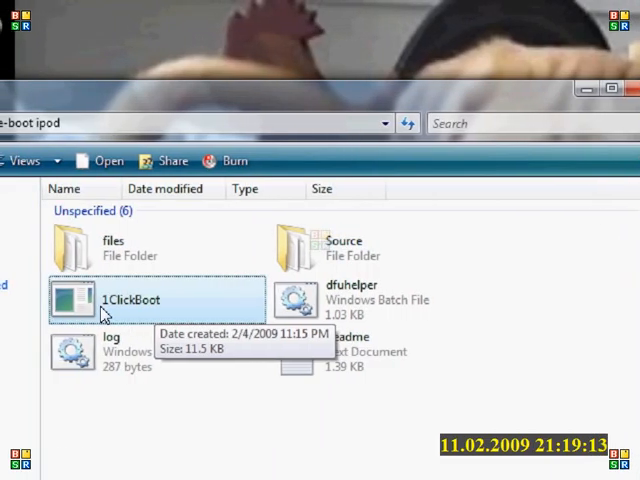
double_click(110, 300)
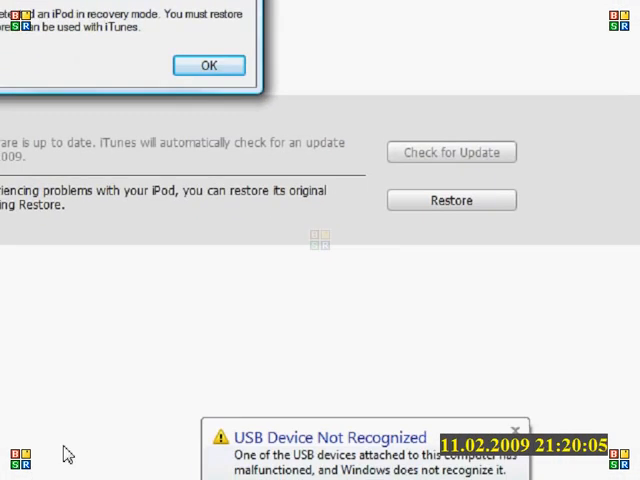
click(208, 65)
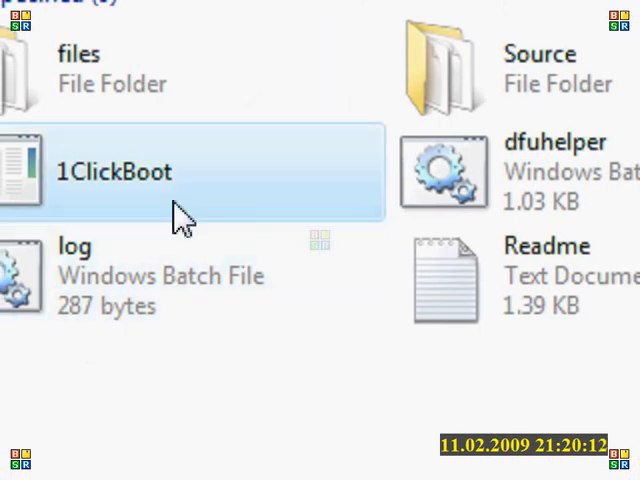
Step: Launch 1ClickBoot.exe twice until its console opens, waiting for a DFU-mode iPod
double_click(113, 171)
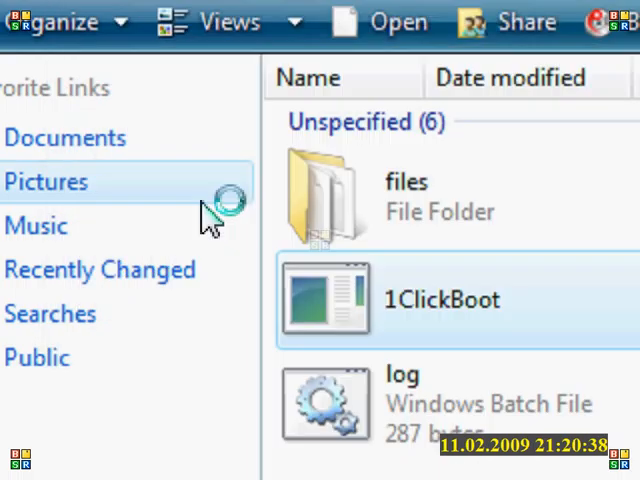
mouse_move(205, 210)
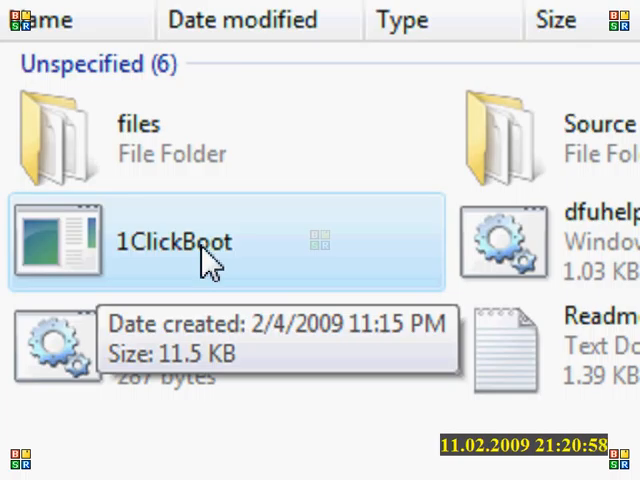
double_click(175, 242)
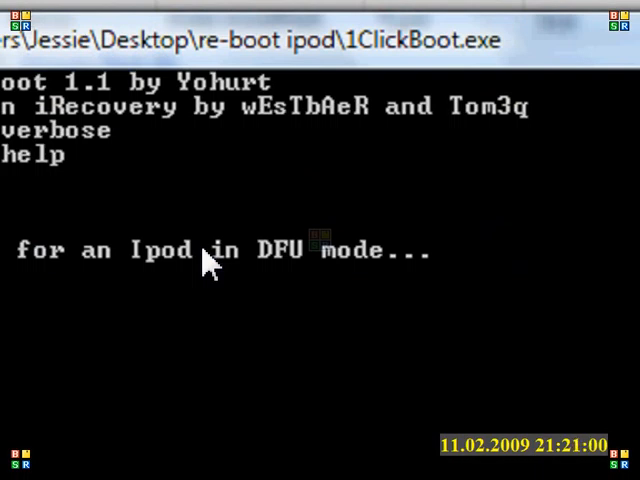